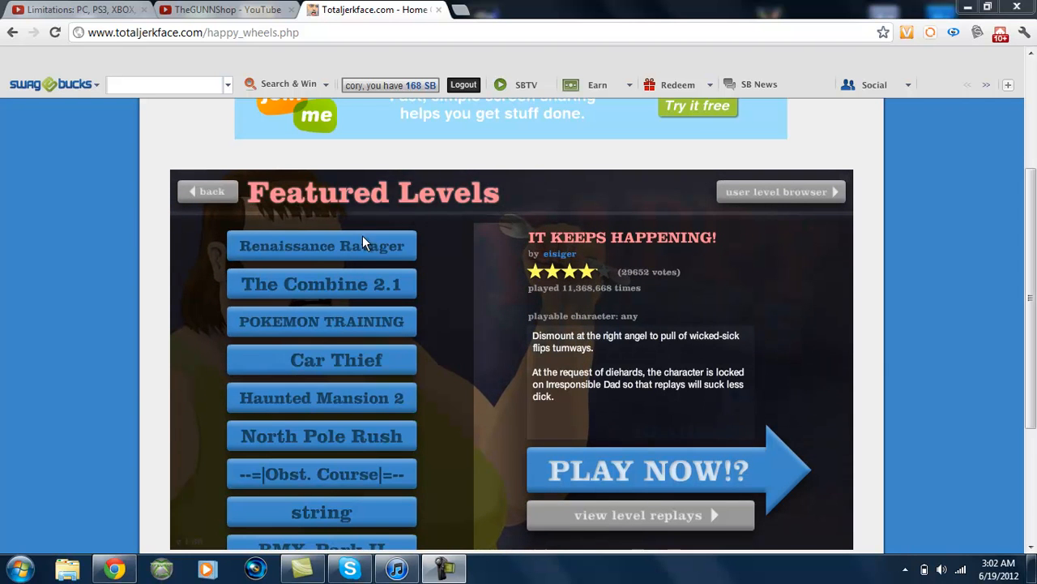
- Glance at the GUNNShop YouTube channel, then return to the Happy Wheels featured levels
click(227, 10)
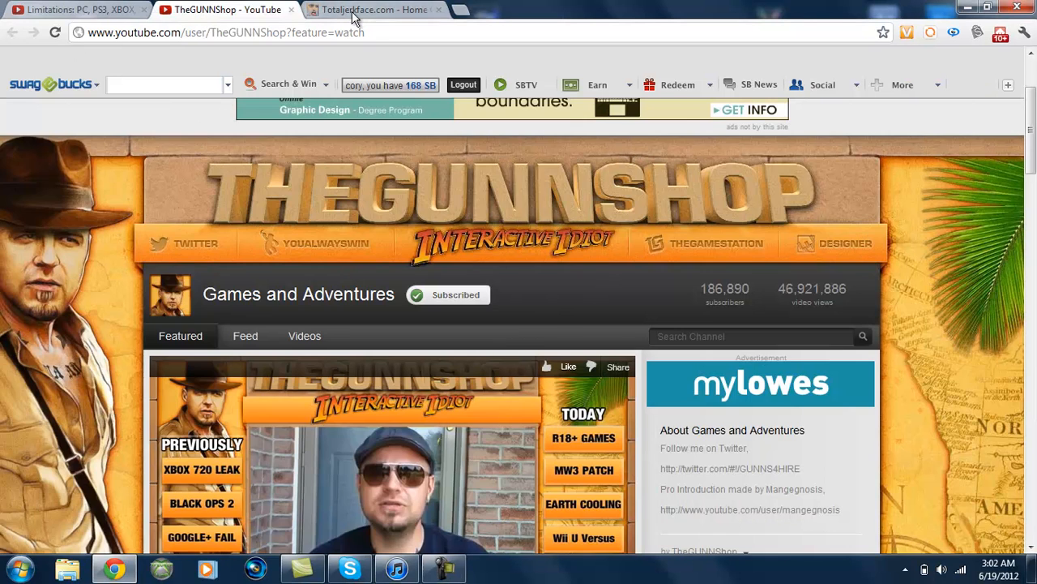
click(373, 10)
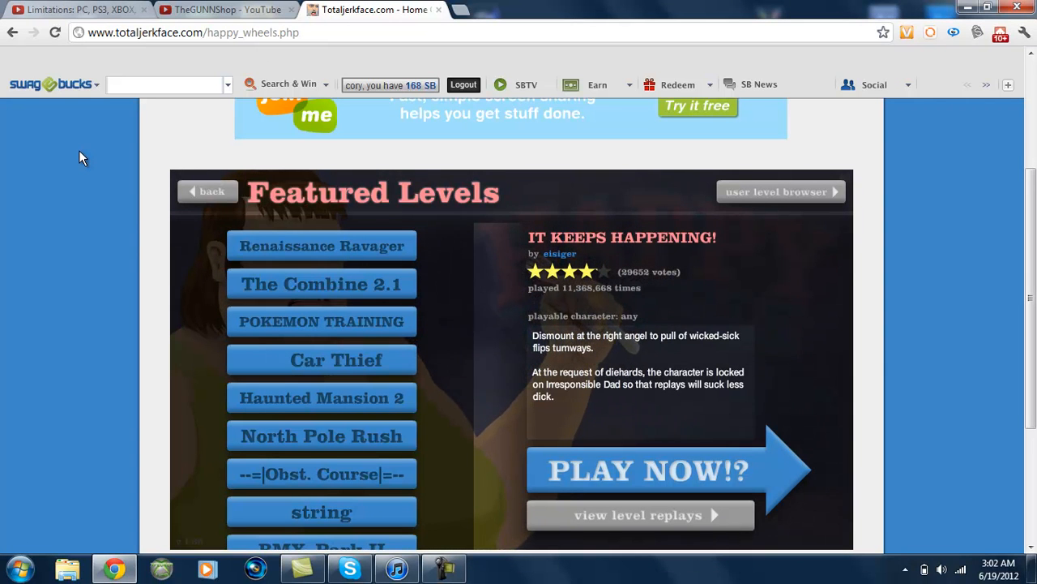
- Browse down the Featured Levels list and select Viking Revenge 3
scroll(down, 3)
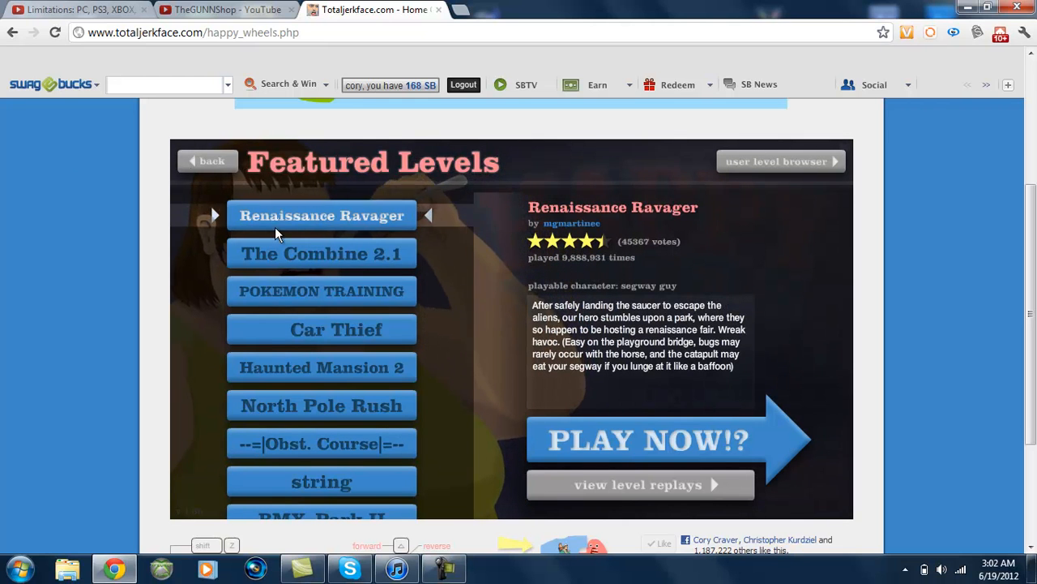
scroll(down, 3)
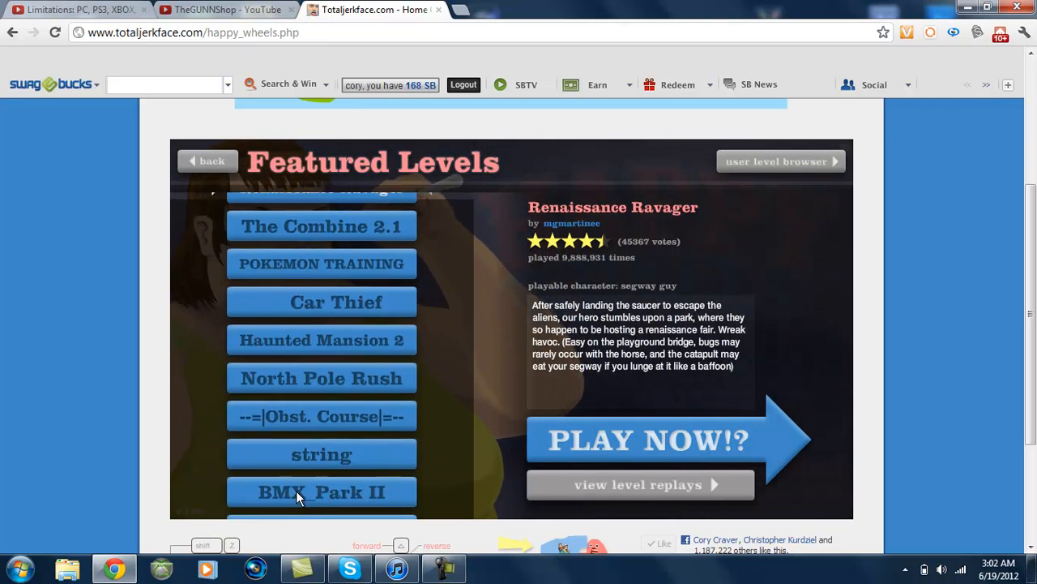
scroll(down, 3)
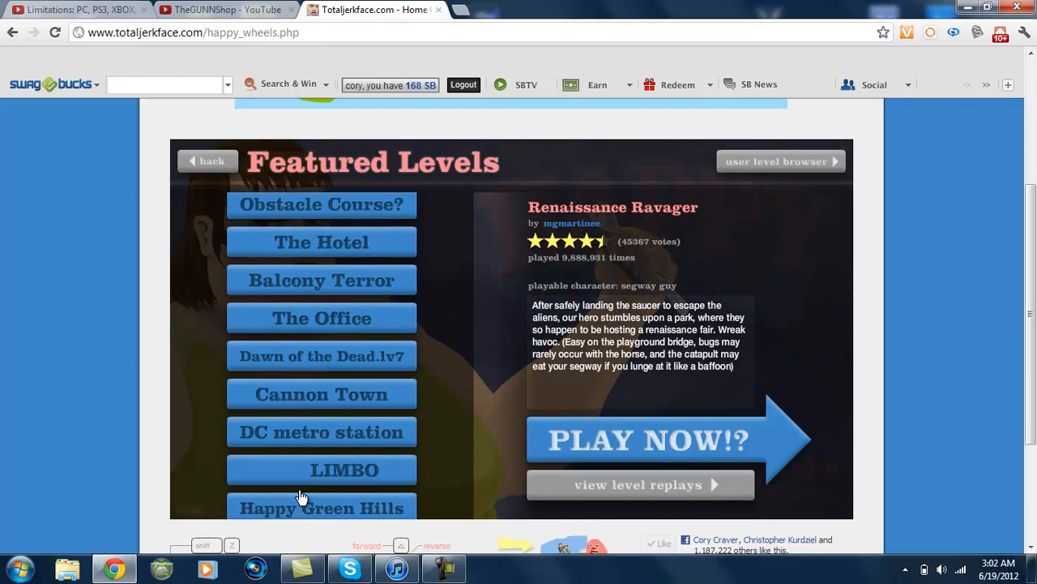
scroll(down, 3)
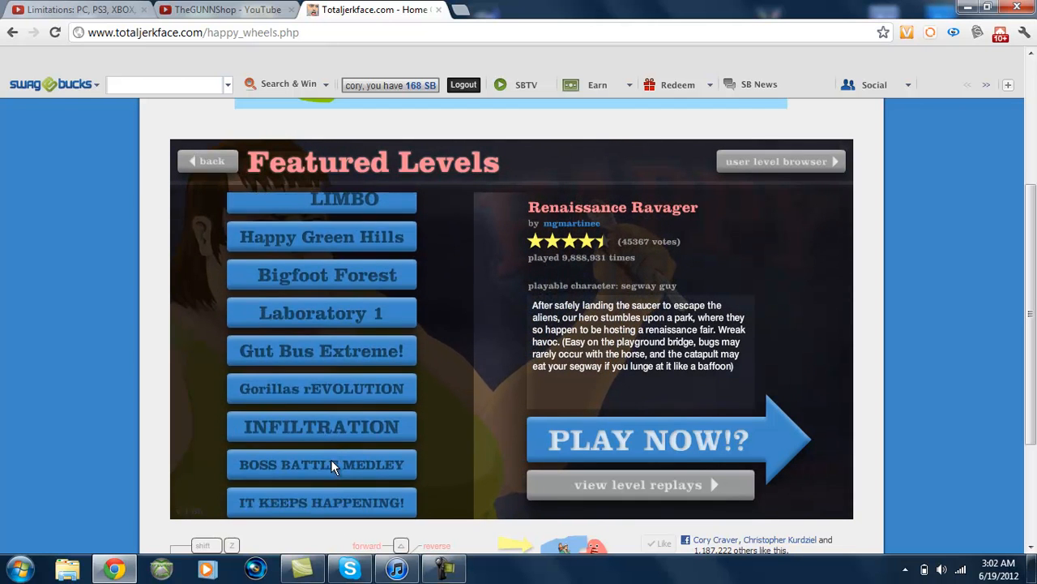
scroll(down, 3)
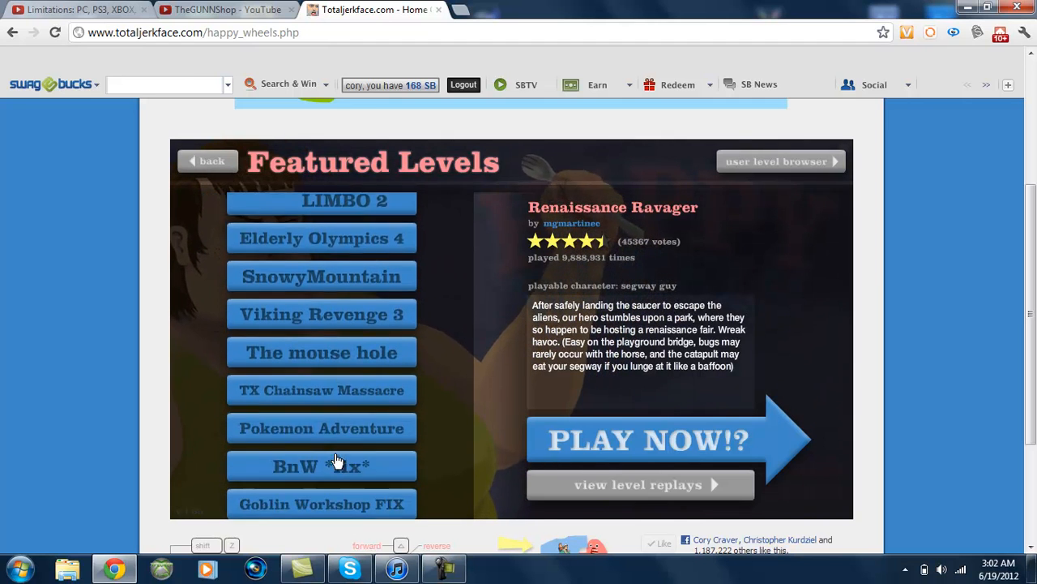
scroll(down, 3)
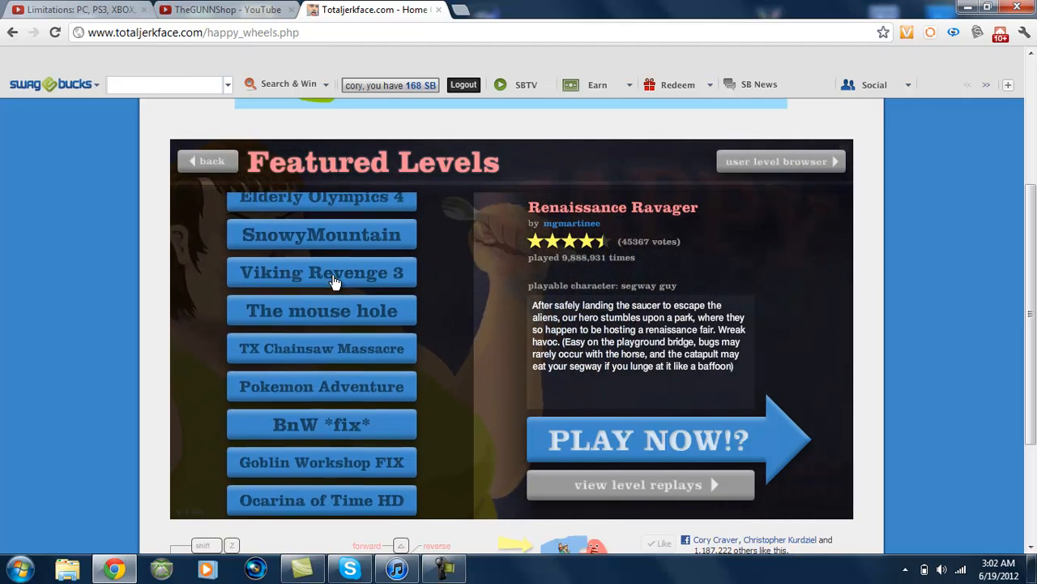
click(646, 439)
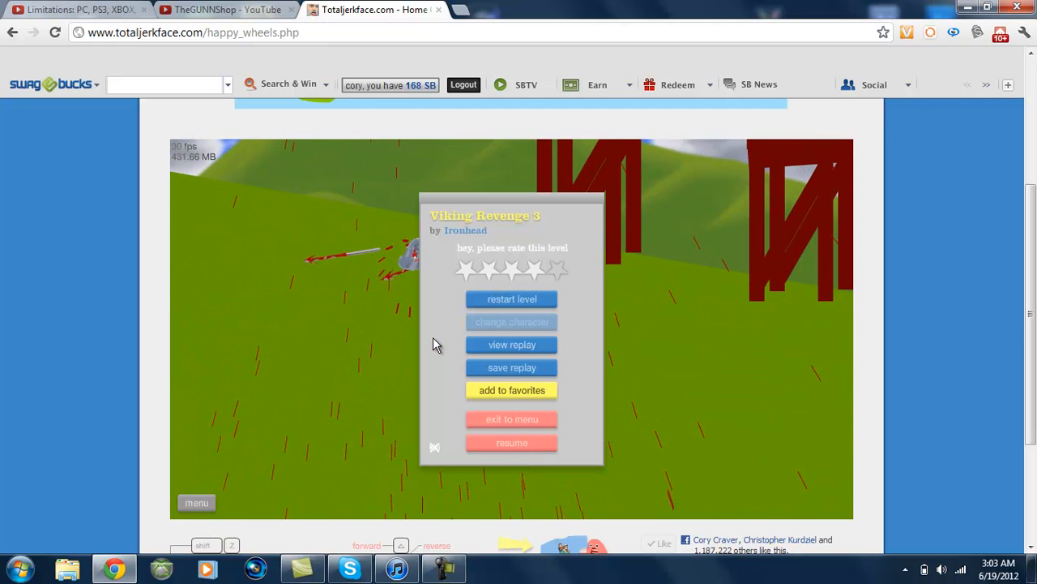
- Ride Viking Revenge 3 to a 38.86-second victory and exit to the featured levels list
click(512, 443)
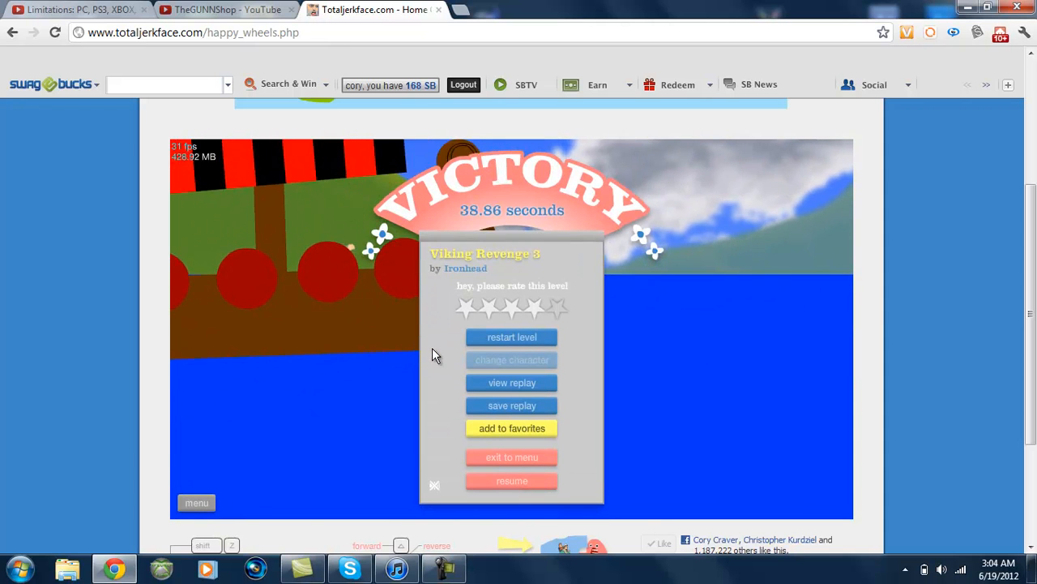
click(513, 457)
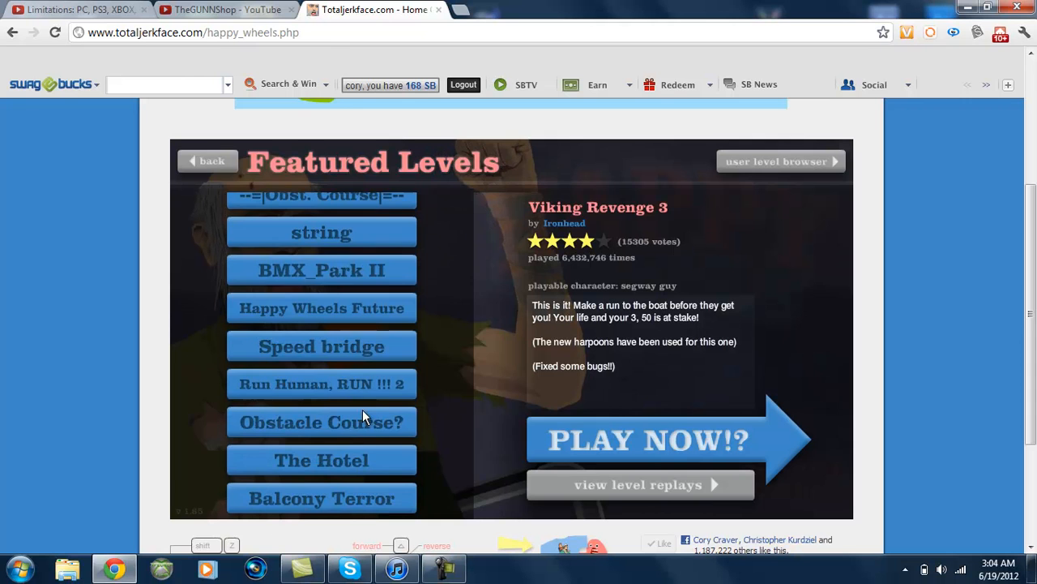
- Select INFILTRATION from the featured levels and ride until the crash
scroll(down, 3)
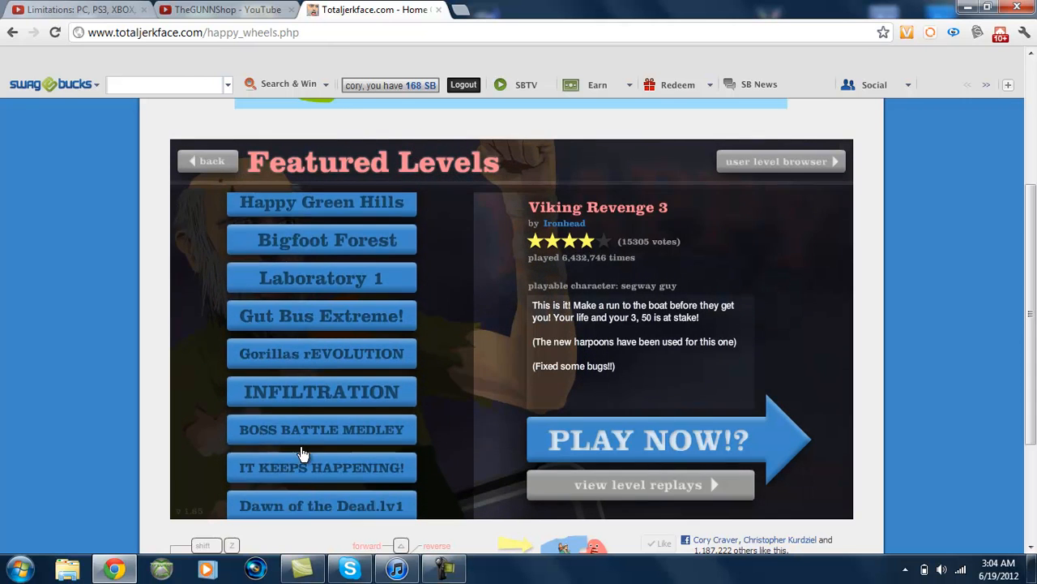
click(648, 441)
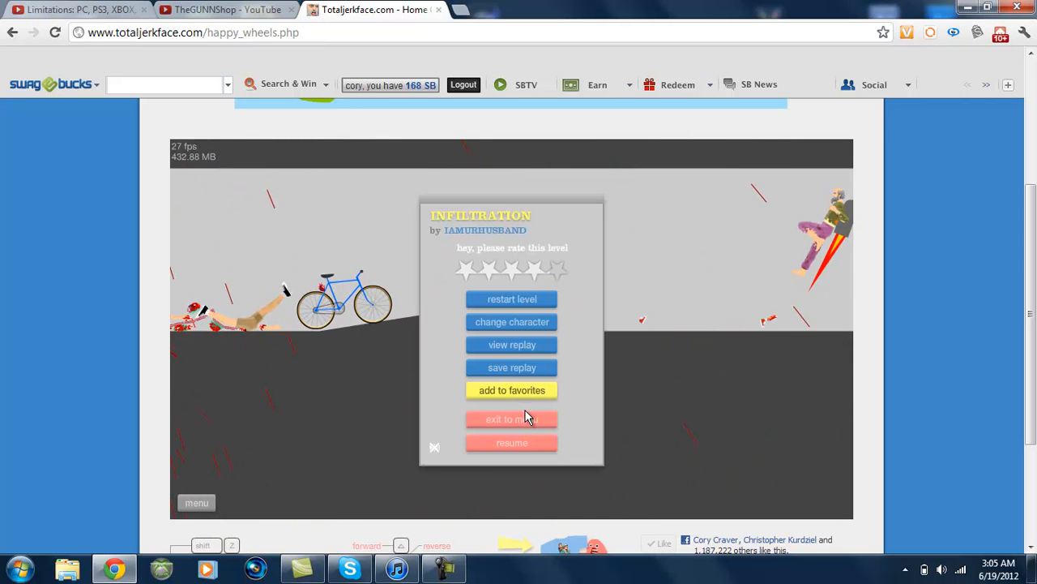
- Quit INFILTRATION and finish Happy Wheels Future with a 32.56-second victory
click(512, 418)
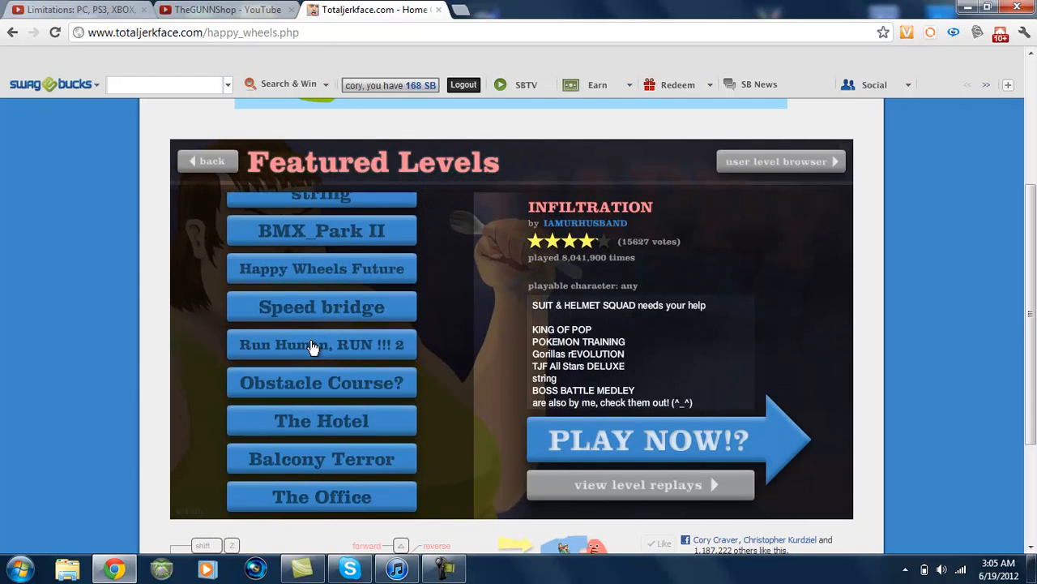
click(648, 441)
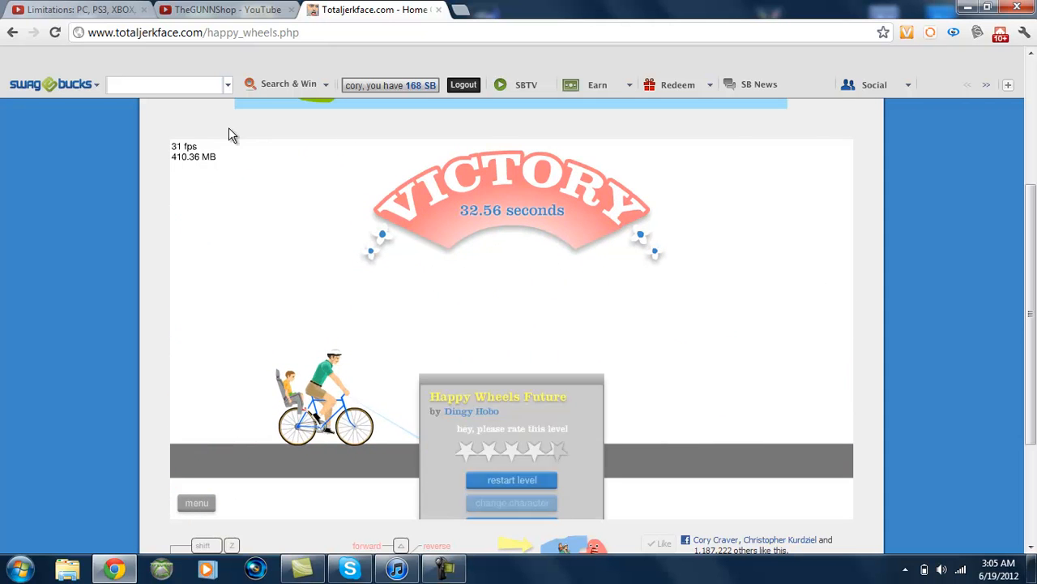
- In a new tab, run a Google search for 'last stand 3 union city'
click(461, 9)
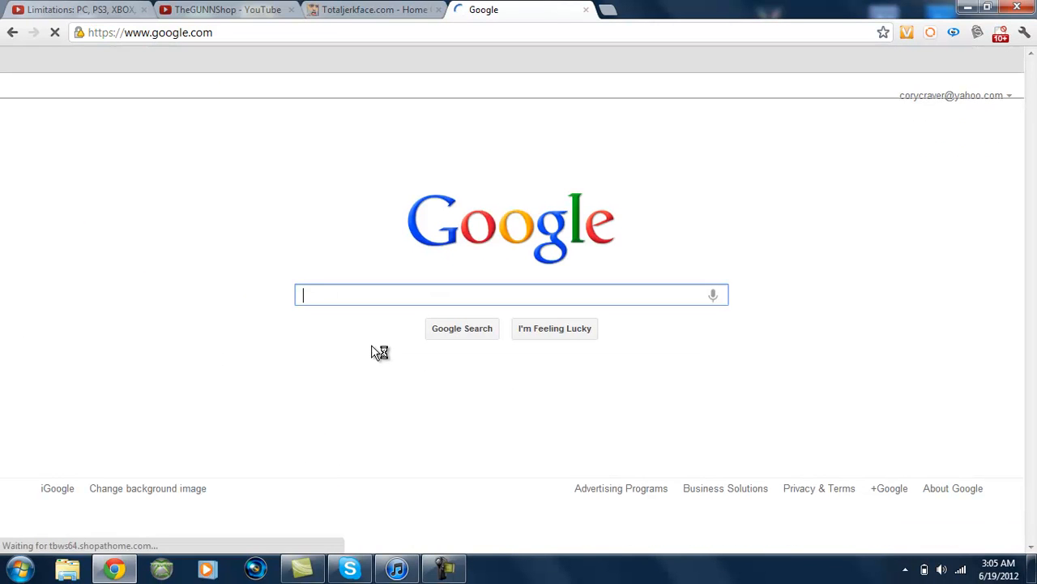
text(last sya)
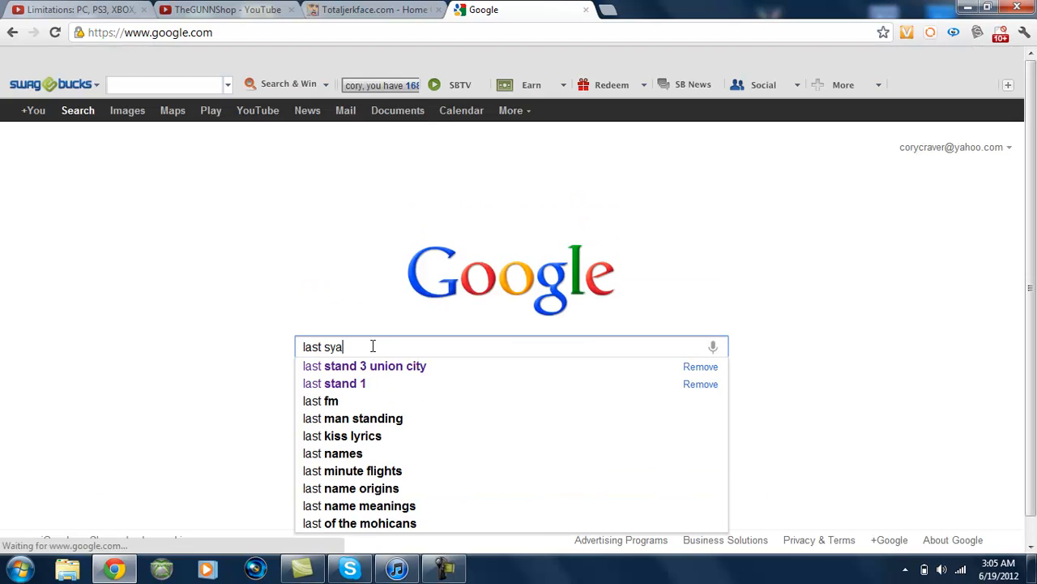
text(nd)
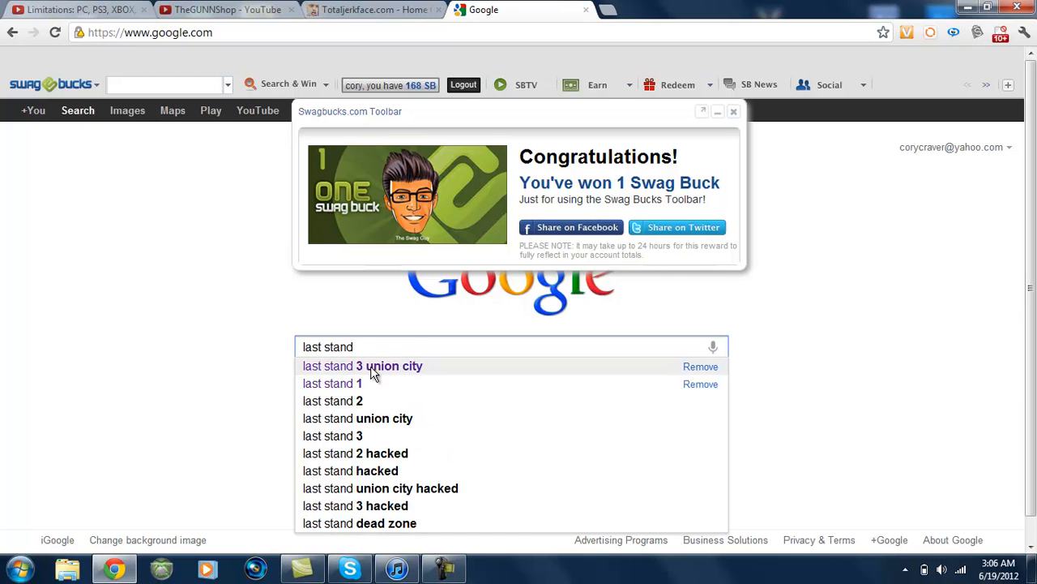
click(363, 367)
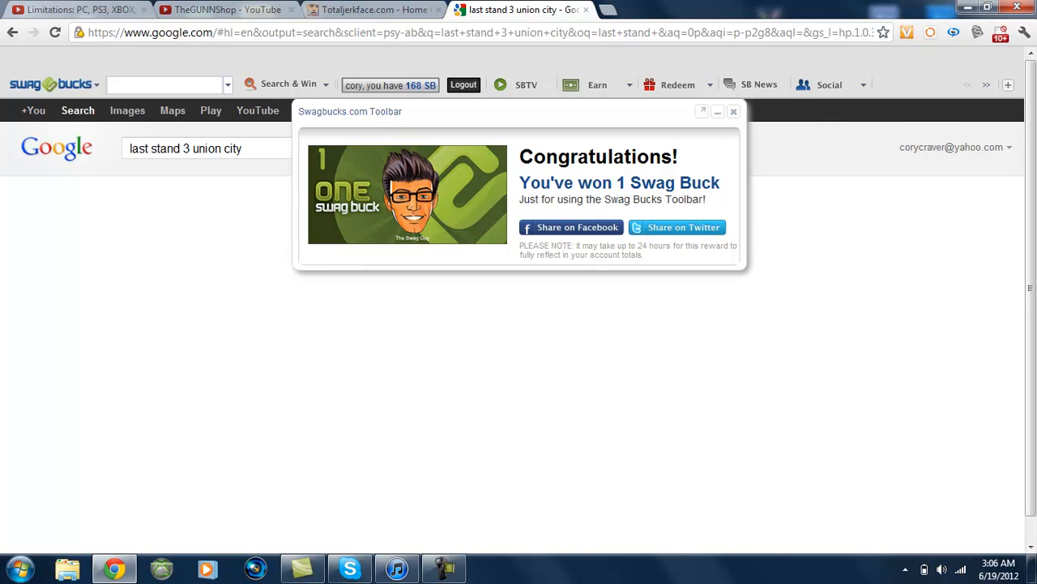
- Dismiss the reward popup and choose the Armor Games result for The Last Stand - Union City
click(733, 110)
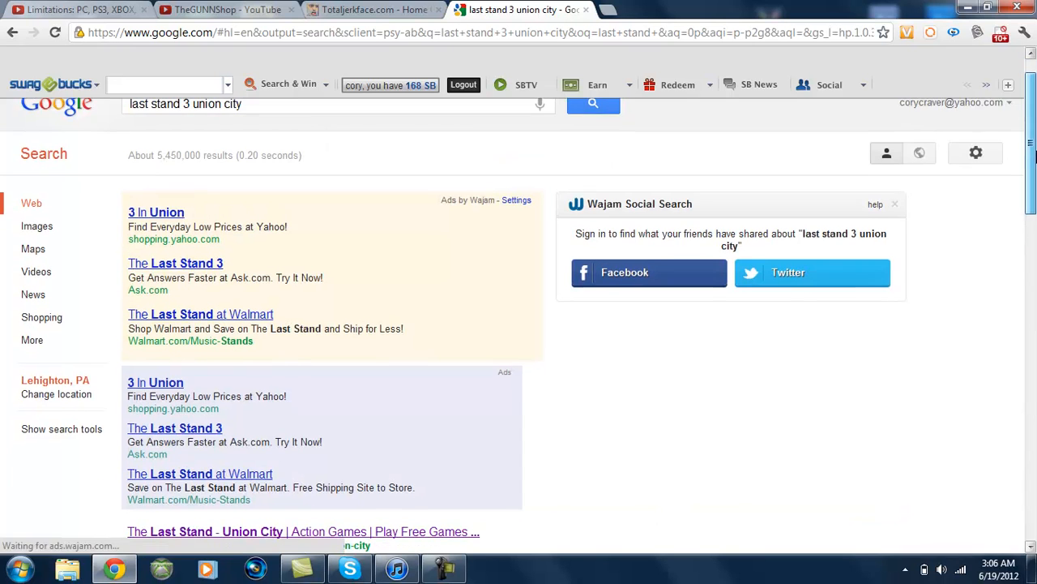
scroll(down, 3)
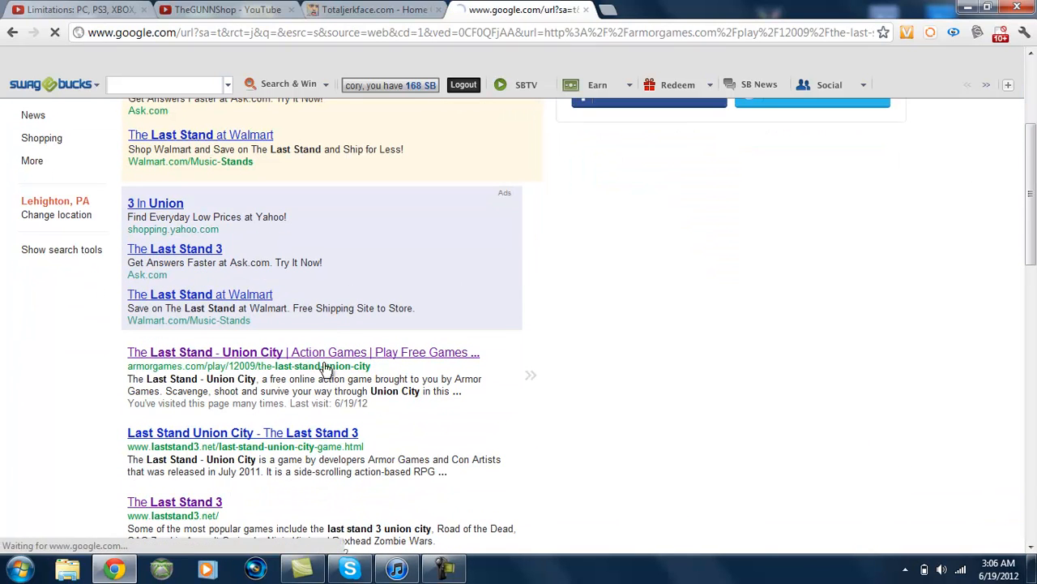
click(301, 352)
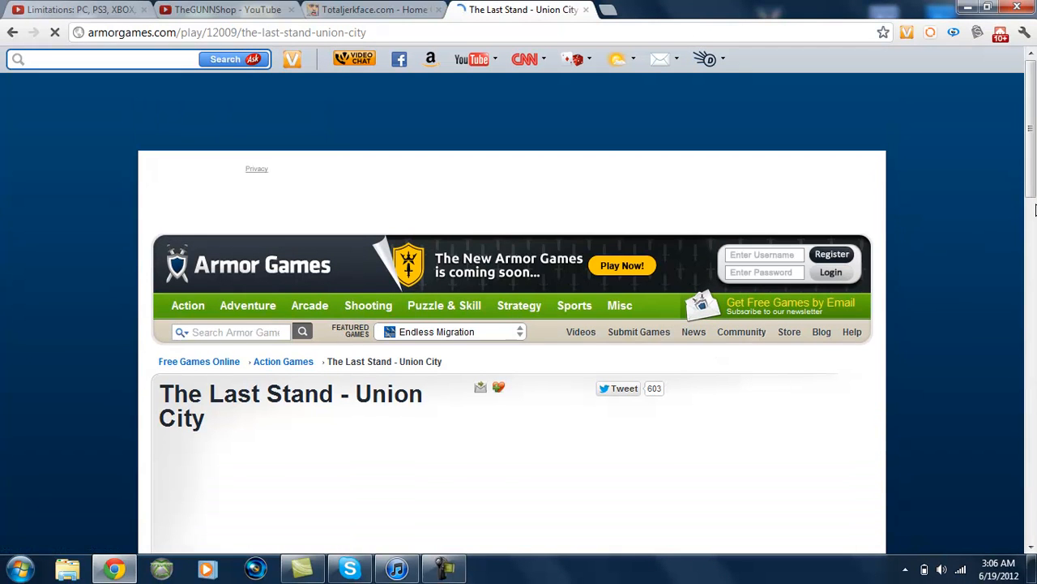
- Scroll the Armor Games page down to the game window while it loads to 64%
scroll(down, 3)
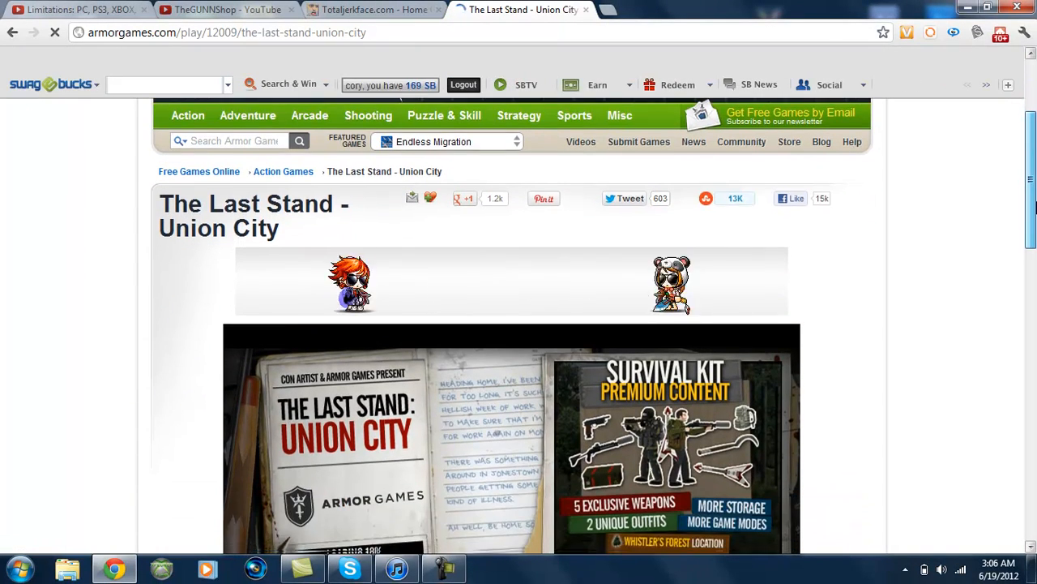
scroll(down, 3)
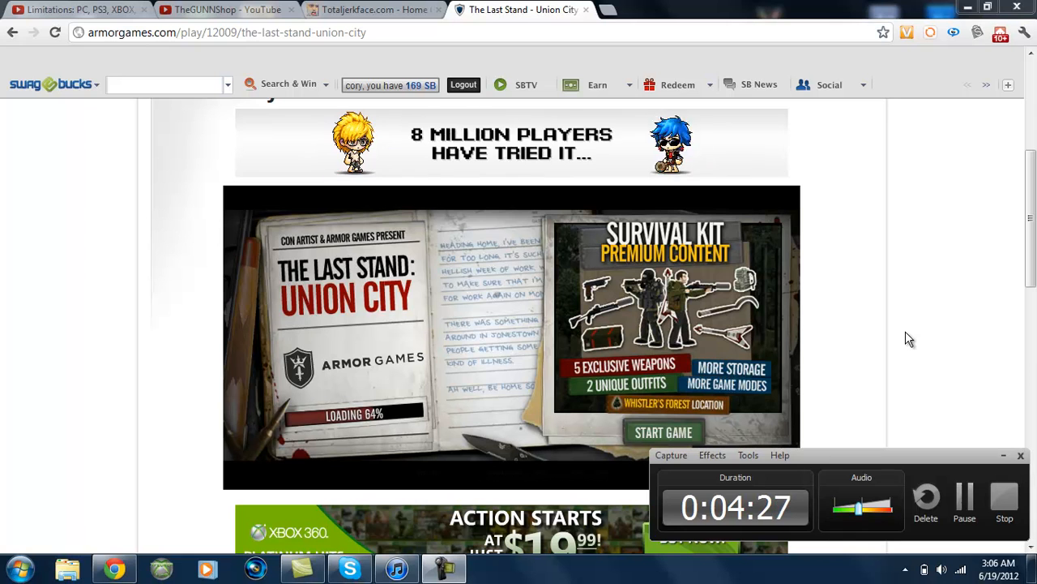
mouse_move(146, 242)
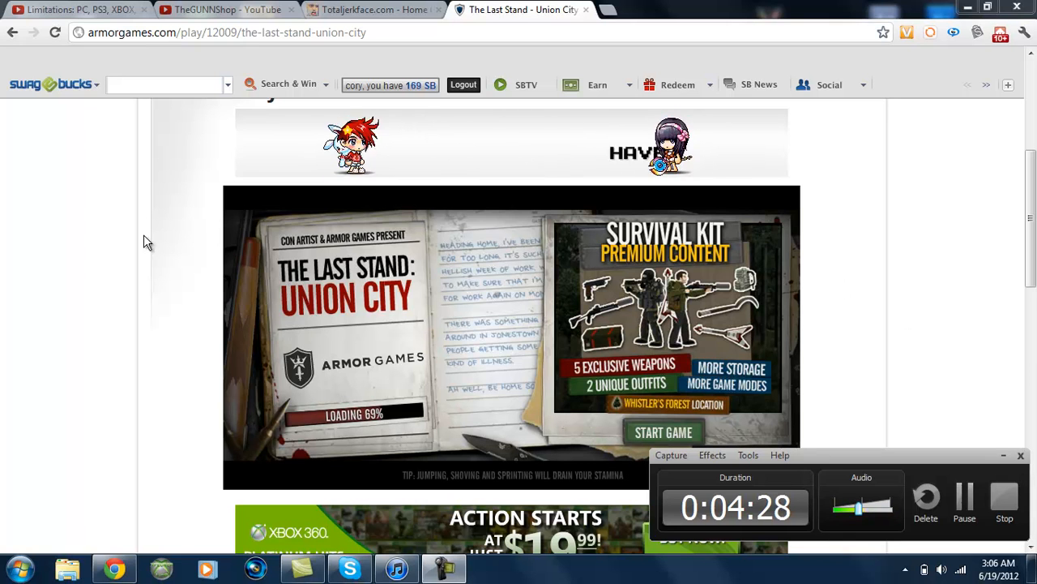